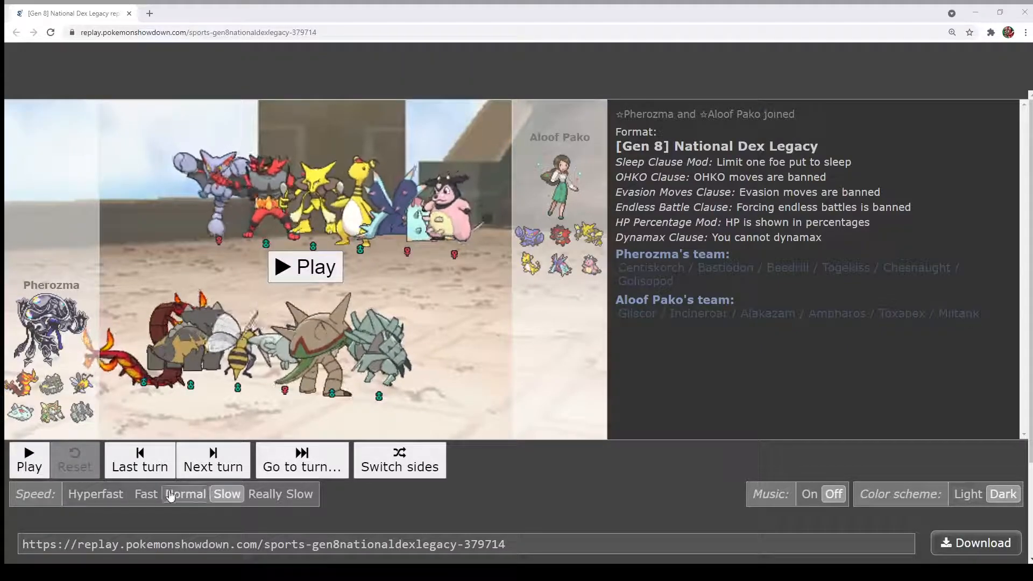
Start the battle replay at slow speed and let it run to turn 3
{"action": "left_click", "coordinate": [225, 494]}
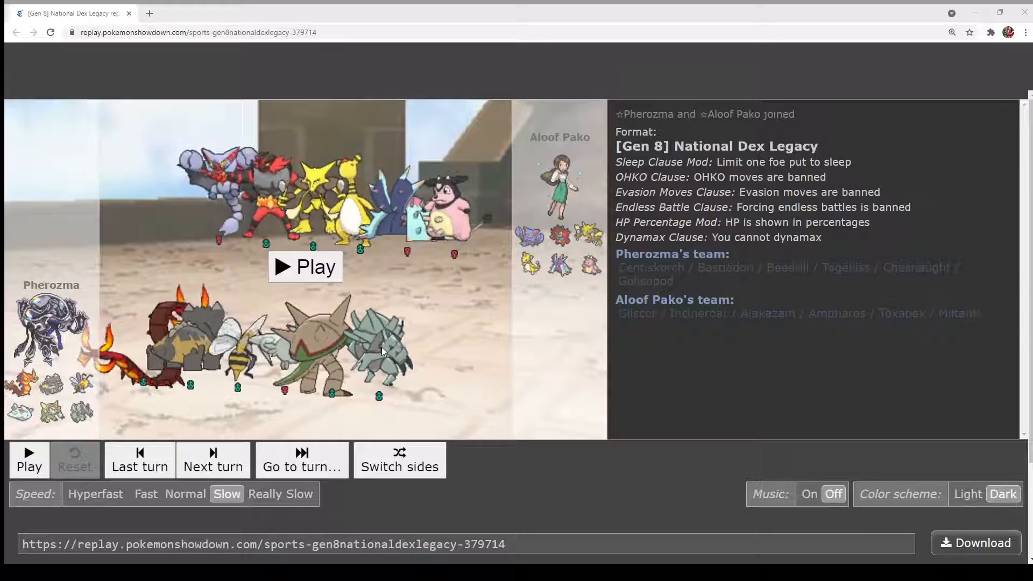
{"action": "left_click", "coordinate": [304, 267]}
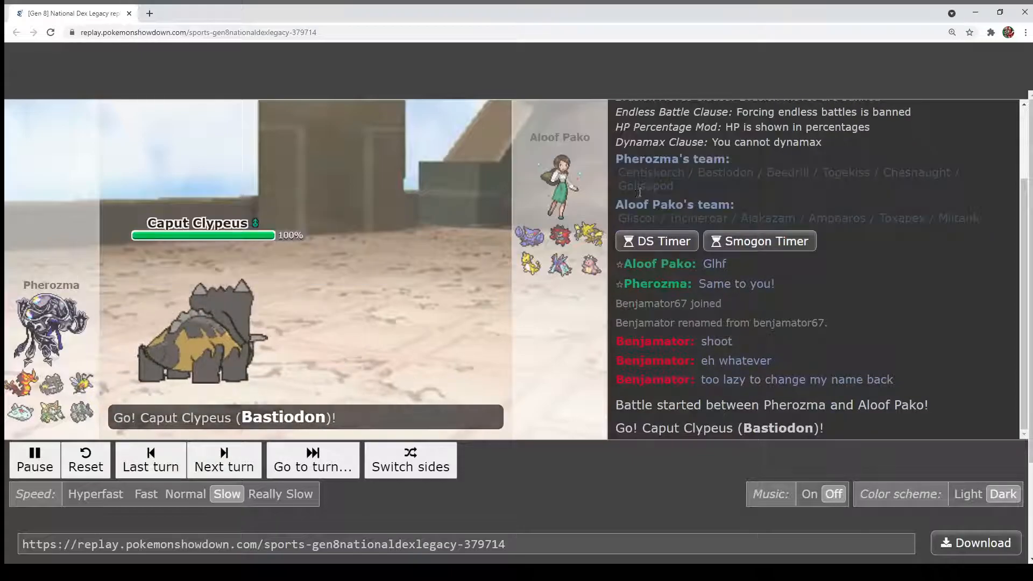
{"action": "left_click", "coordinate": [224, 459]}
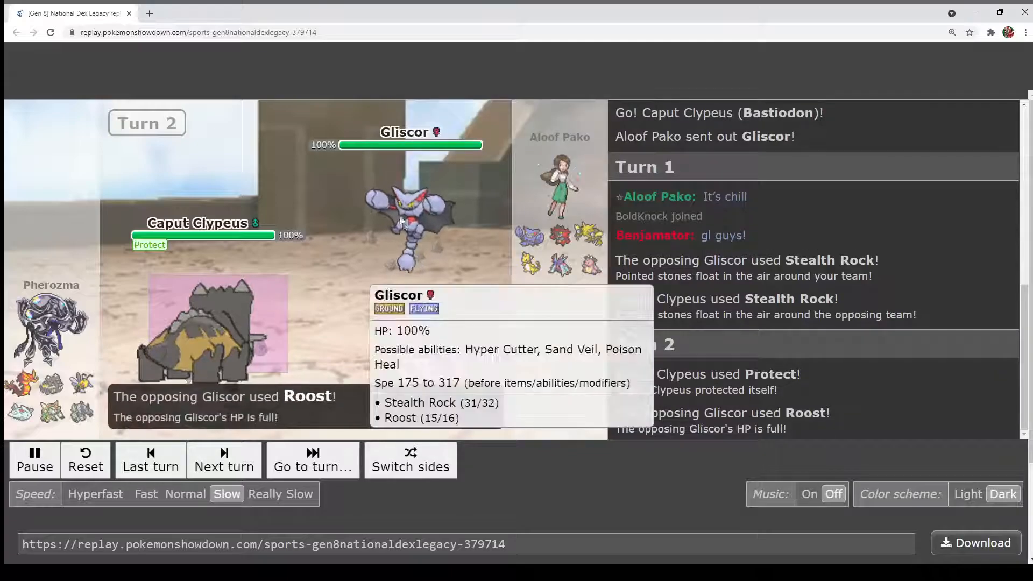
{"action": "left_click", "coordinate": [224, 460]}
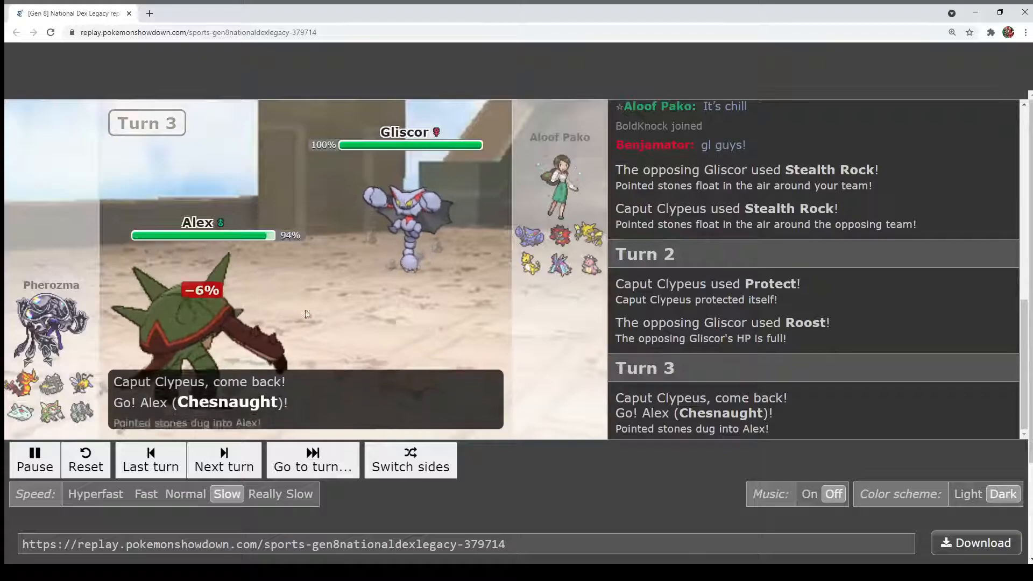
{"action": "mouse_move", "coordinate": [409, 217]}
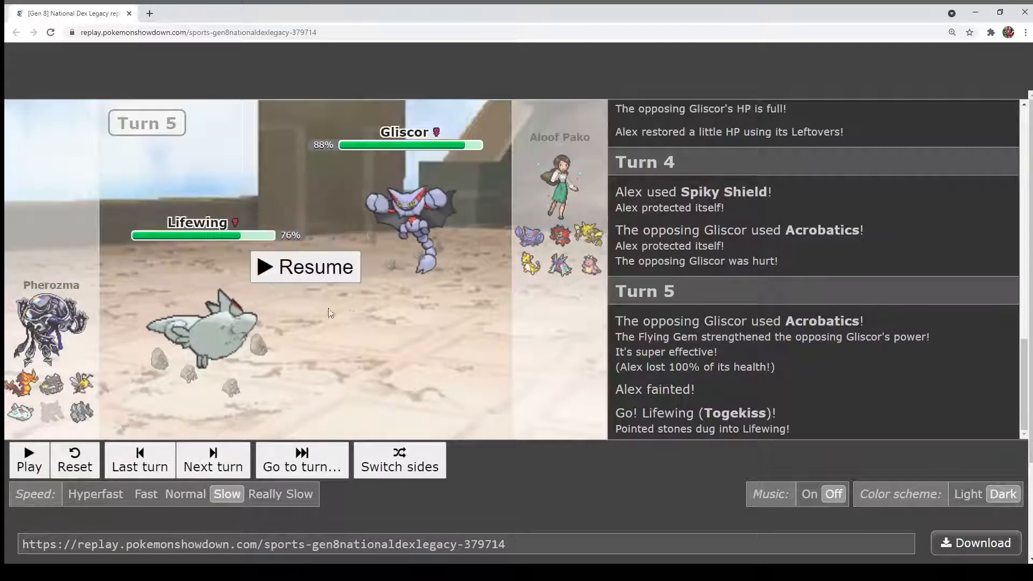
{"action": "mouse_move", "coordinate": [398, 224]}
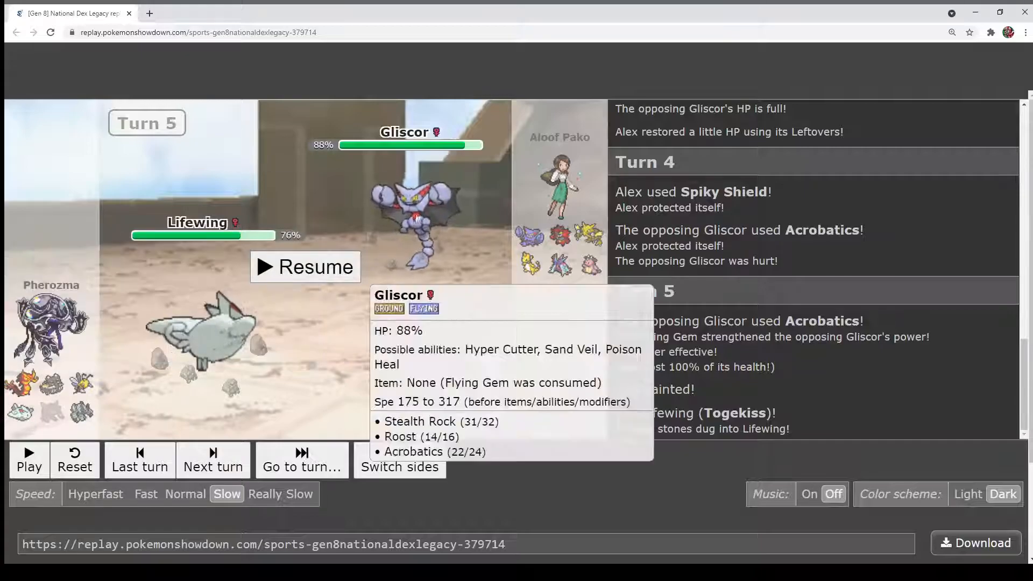
{"action": "mouse_move", "coordinate": [103, 373]}
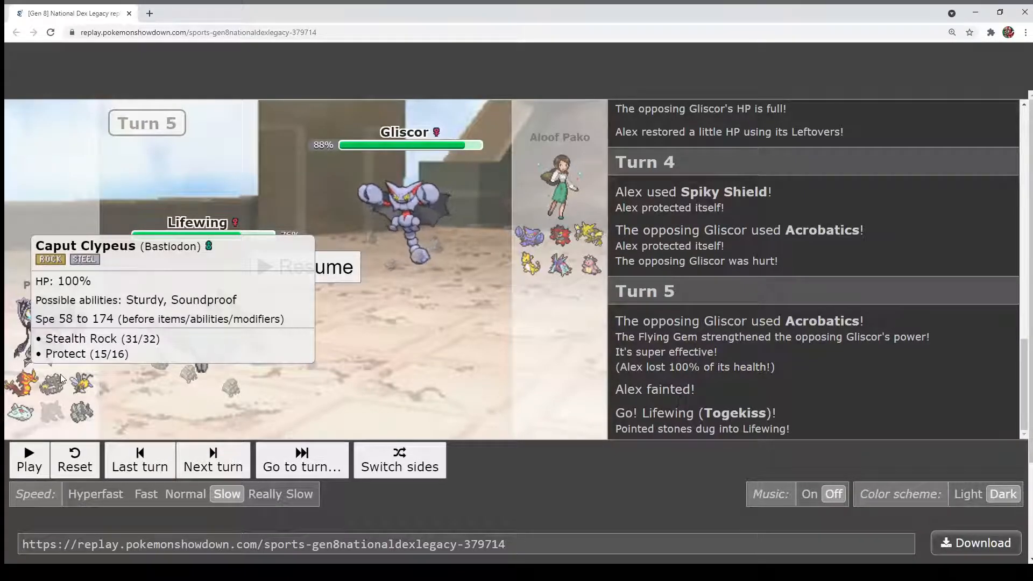
{"action": "left_click", "coordinate": [28, 459]}
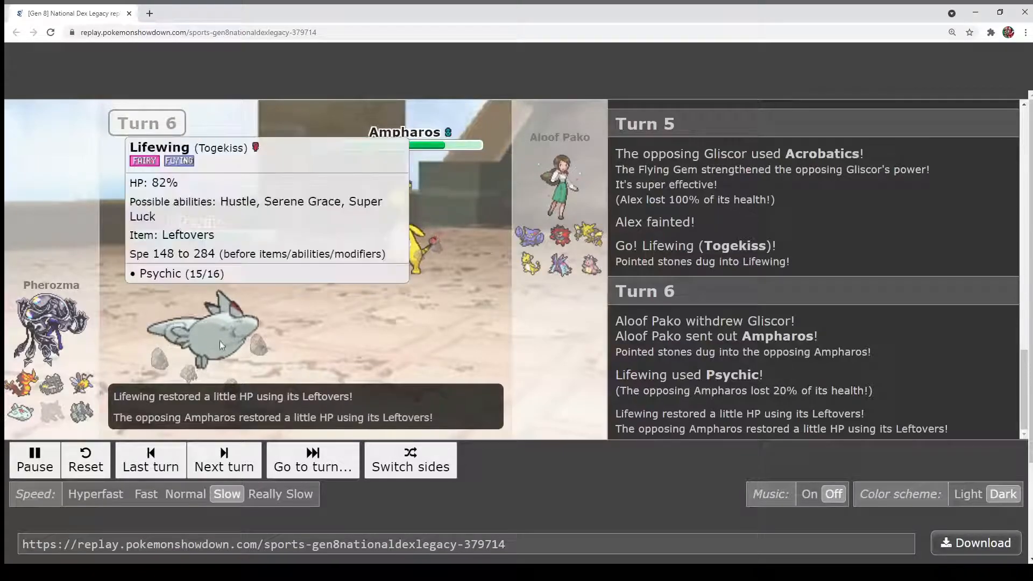
Resume the replay from turn 5 and let it reach turn 7
{"action": "left_click", "coordinate": [223, 459]}
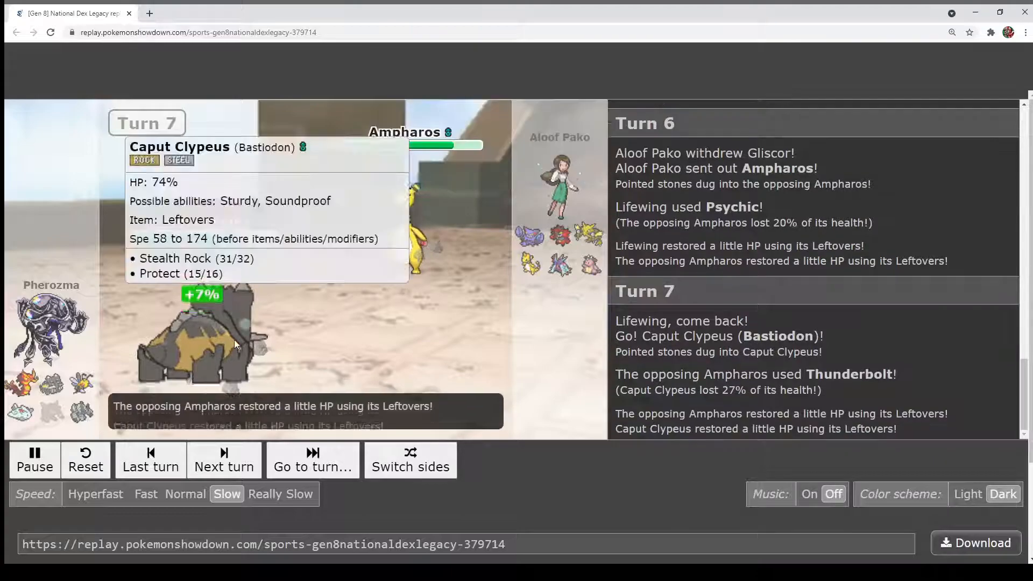
{"action": "mouse_move", "coordinate": [371, 347]}
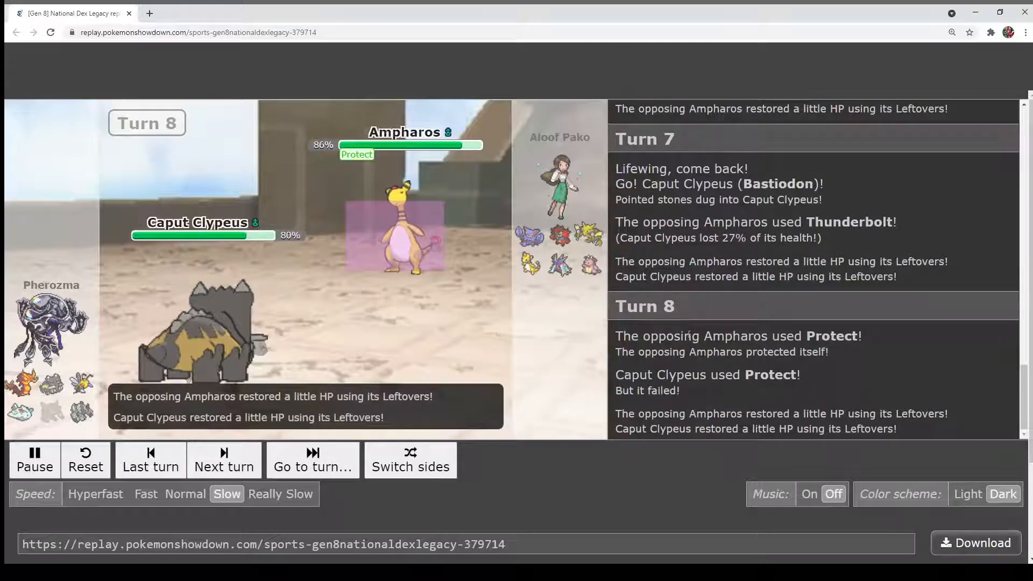
Keep the replay running until turn 11, when Bastiodon faints and Beedrill comes in
{"action": "left_click", "coordinate": [224, 459]}
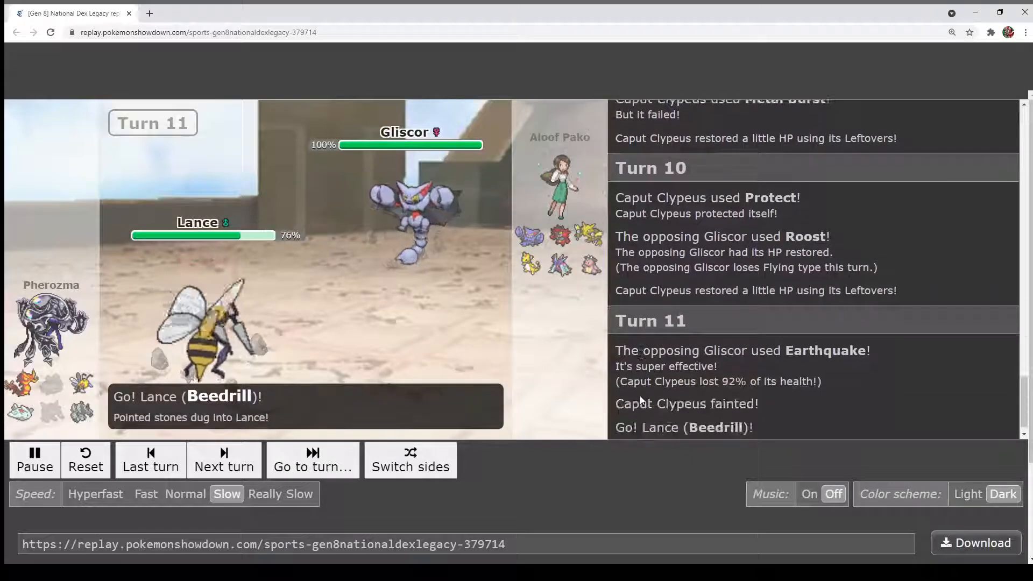
Pause the replay at turn 12, right after Mega Beedrill faints to Acrobatics
{"action": "left_click", "coordinate": [224, 459]}
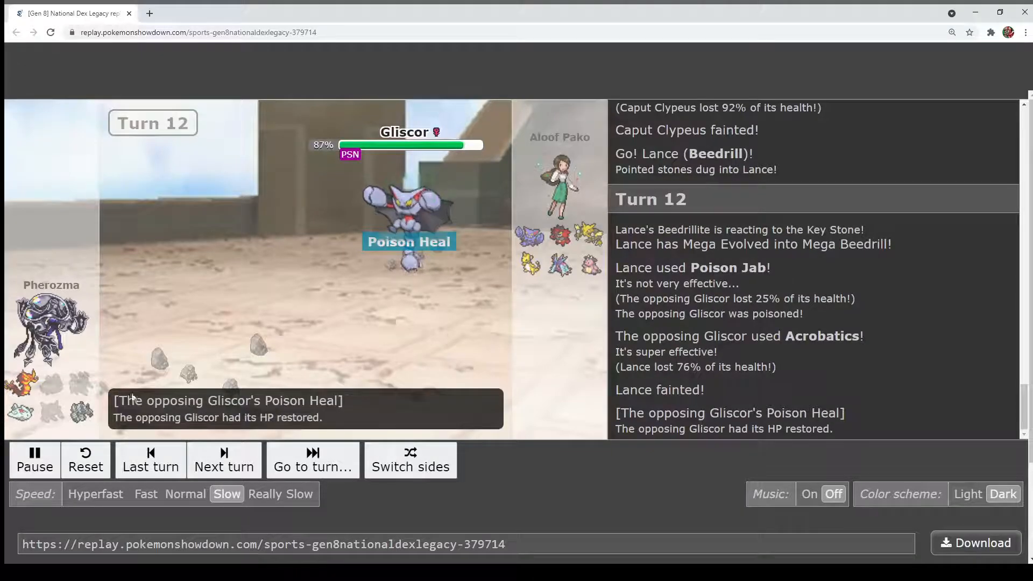
{"action": "left_click", "coordinate": [34, 460]}
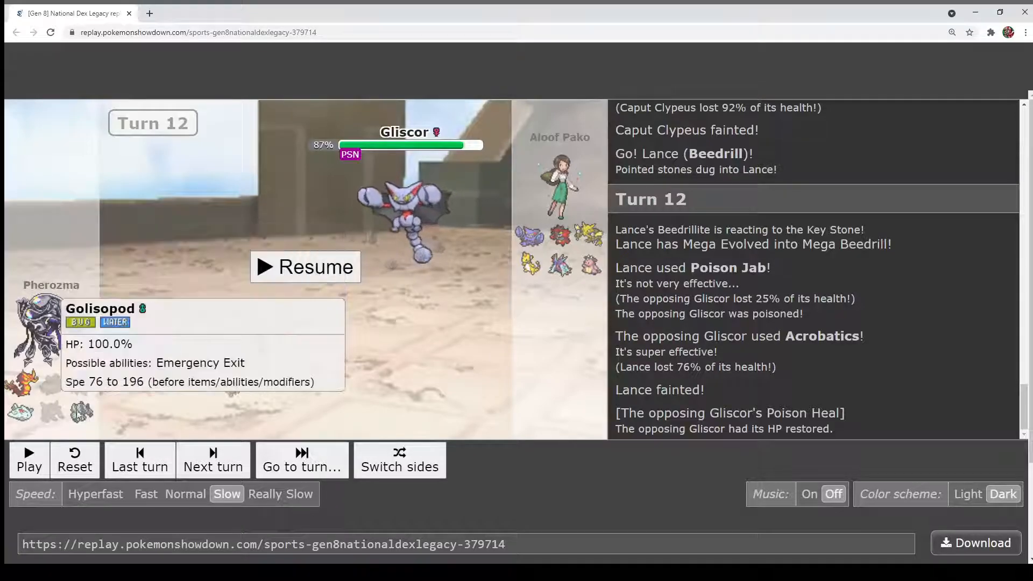
{"action": "mouse_move", "coordinate": [18, 373]}
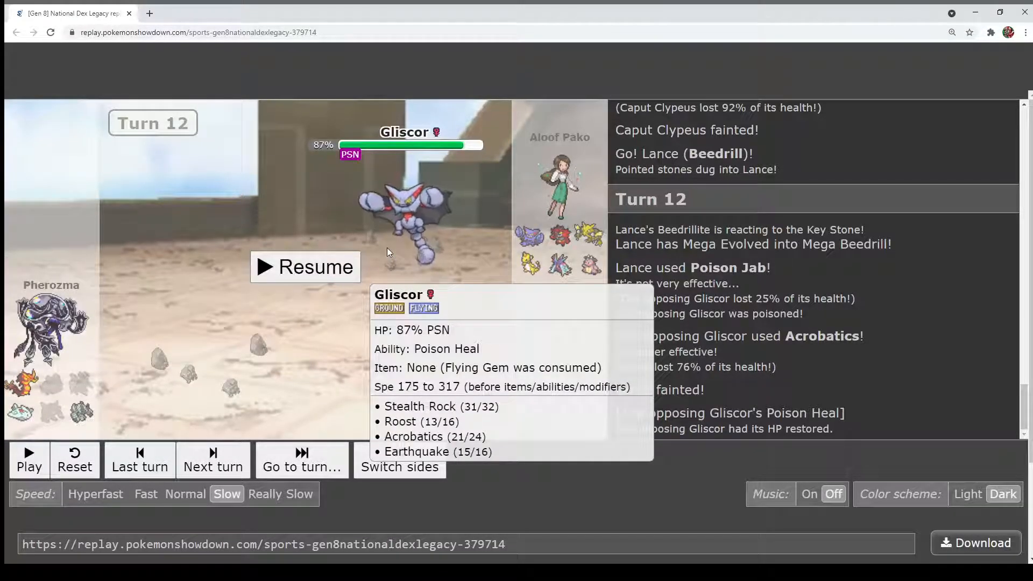
{"action": "mouse_move", "coordinate": [339, 293]}
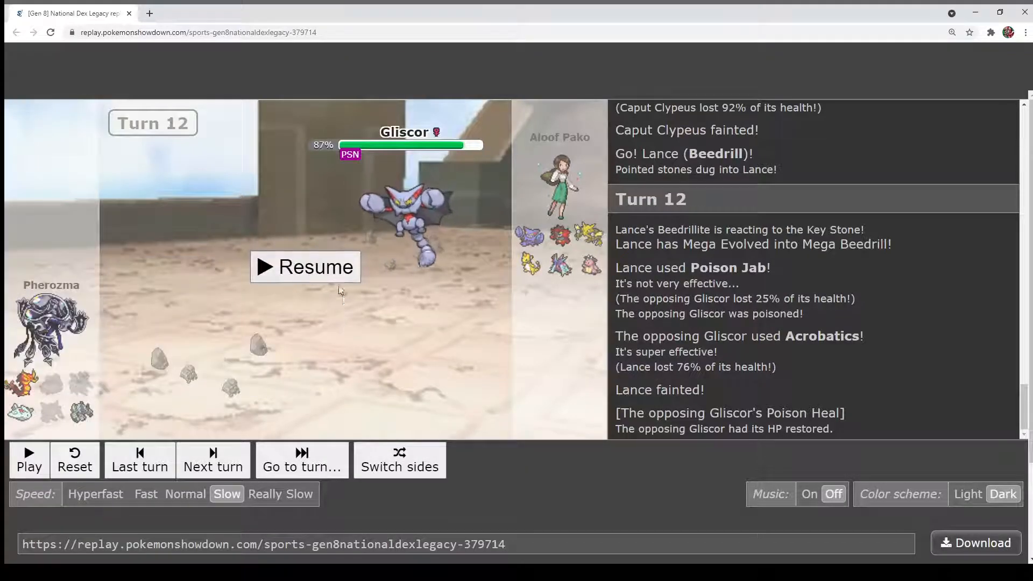
Resume the replay and let it run to turn 15, where Togekiss uses Wish
{"action": "left_click", "coordinate": [305, 267]}
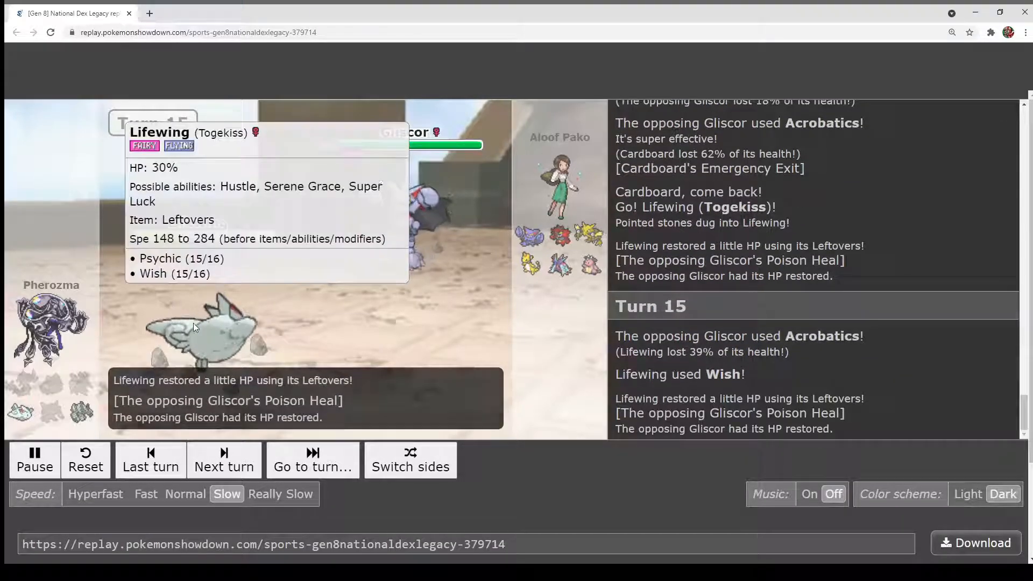
Let the replay finish turn 16 until 'Aloof Pako won the battle!' appears
{"action": "left_click", "coordinate": [224, 460]}
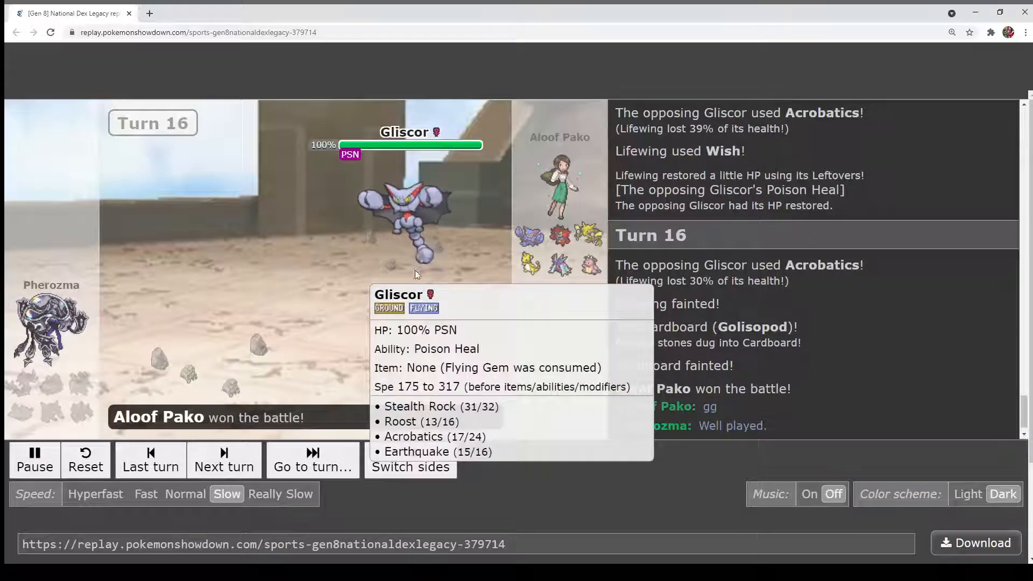
{"action": "mouse_move", "coordinate": [590, 413]}
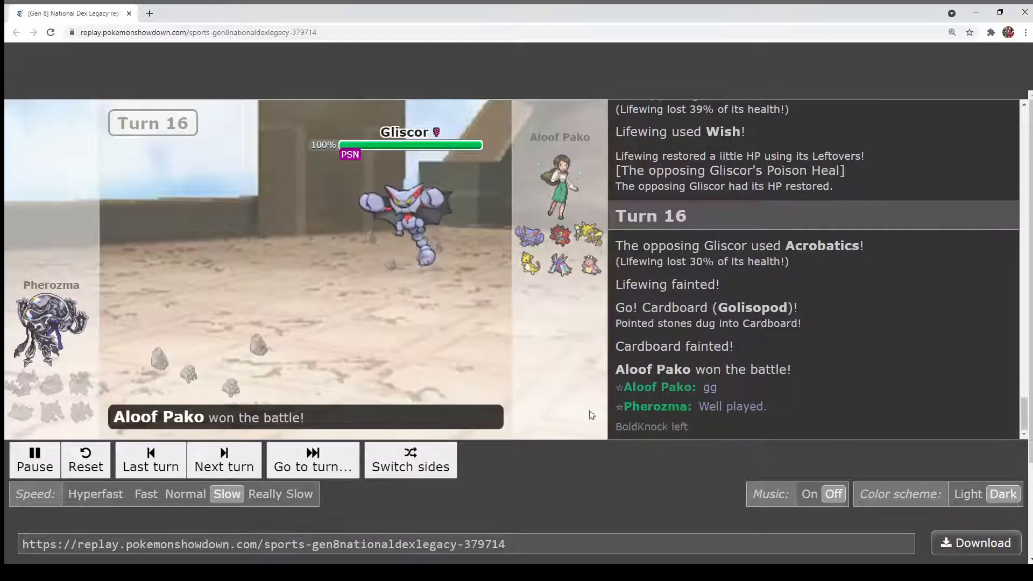
{"action": "mouse_move", "coordinate": [409, 224]}
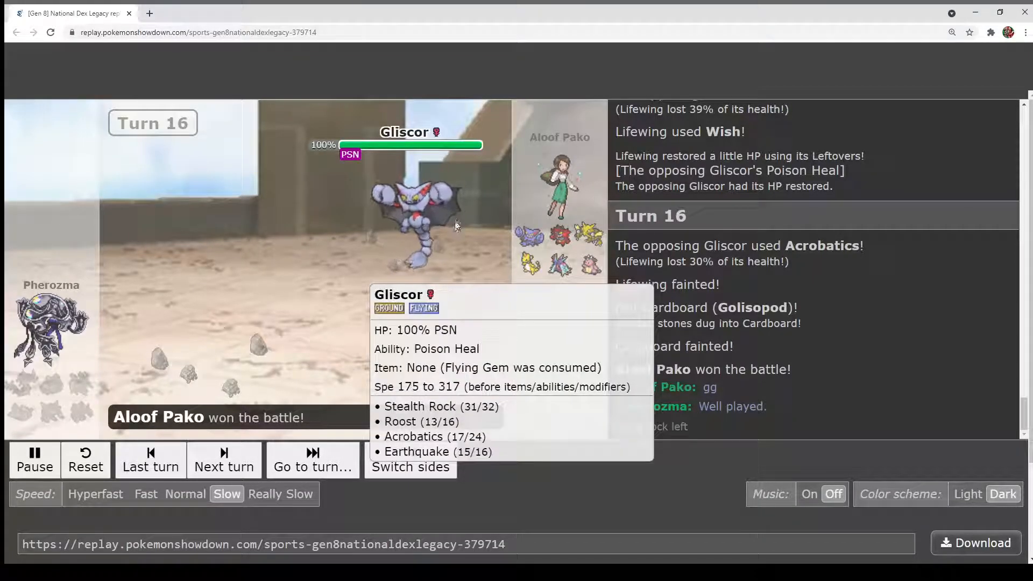
{"action": "mouse_move", "coordinate": [305, 283]}
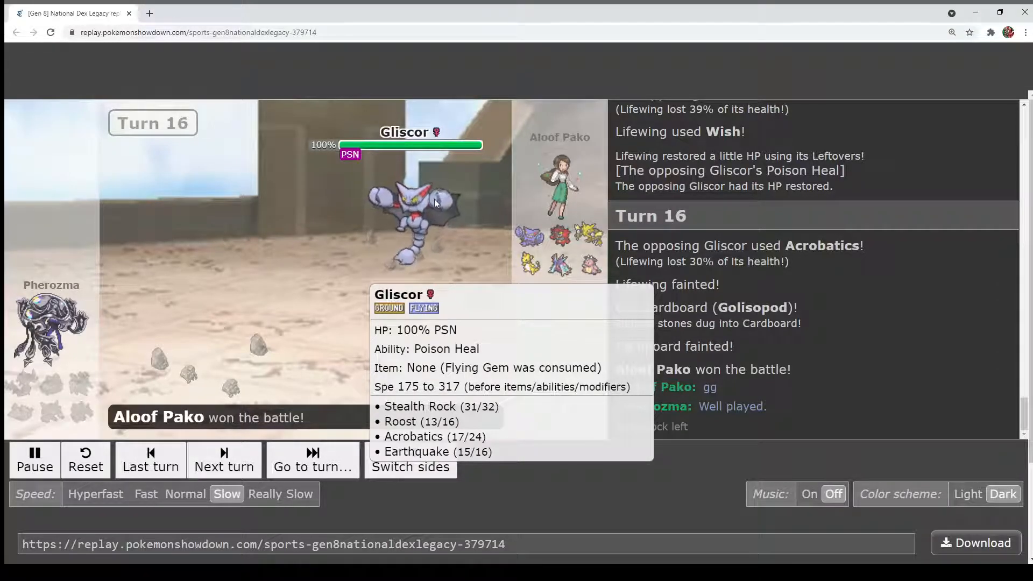
{"action": "mouse_move", "coordinate": [361, 161]}
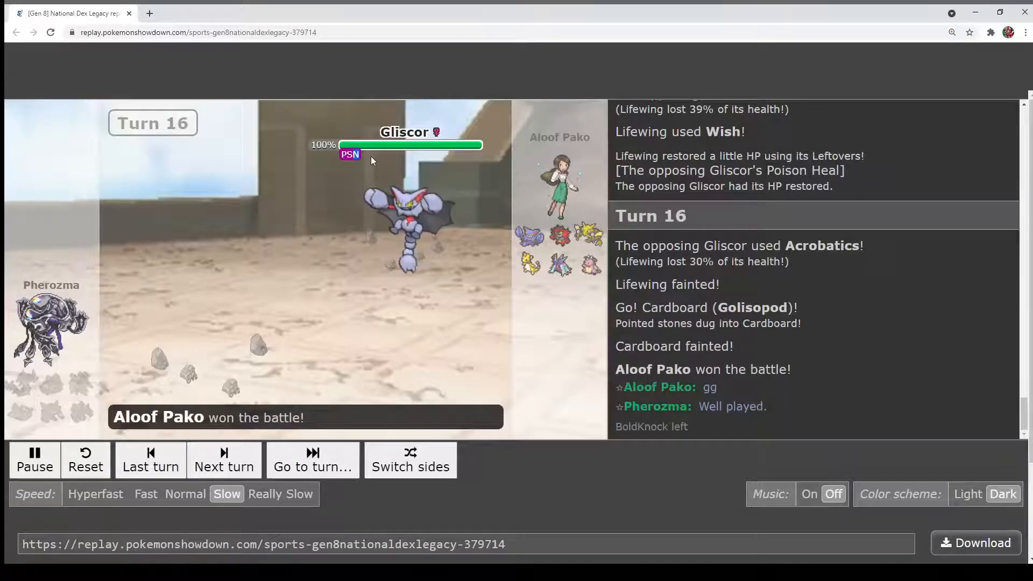
{"action": "mouse_move", "coordinate": [408, 224]}
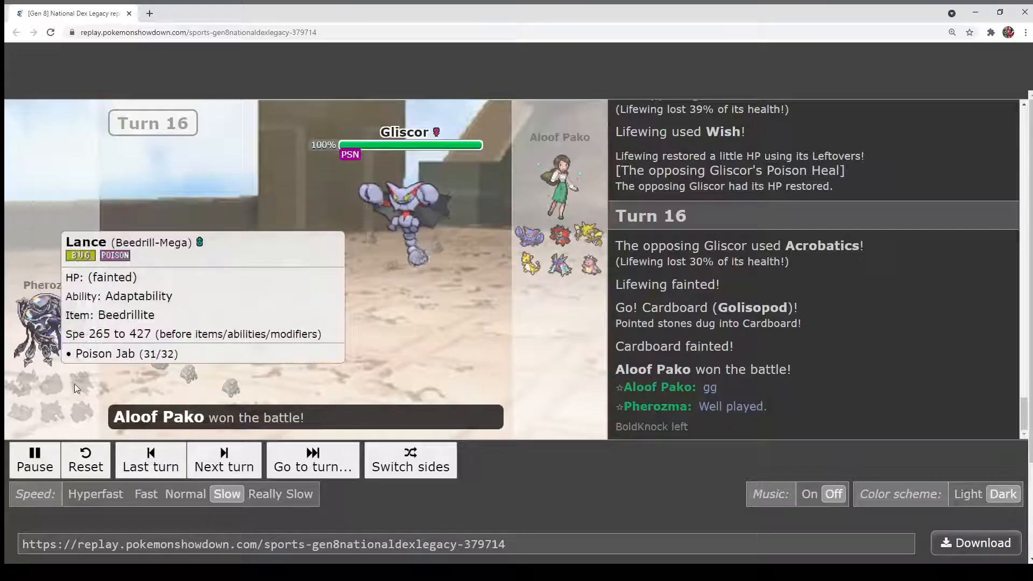
{"action": "mouse_move", "coordinate": [69, 409]}
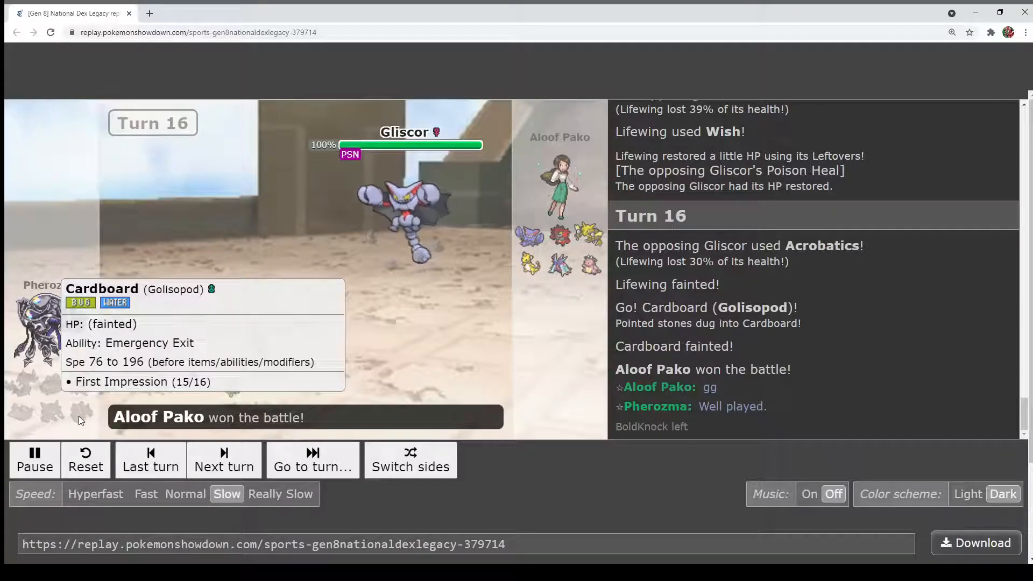
{"action": "mouse_move", "coordinate": [503, 281]}
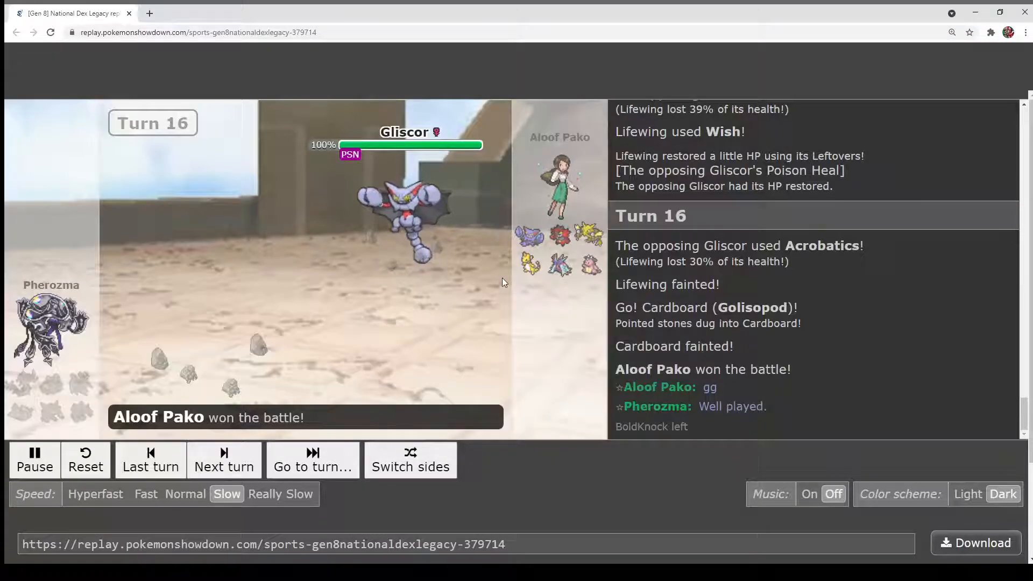
{"action": "mouse_move", "coordinate": [409, 224]}
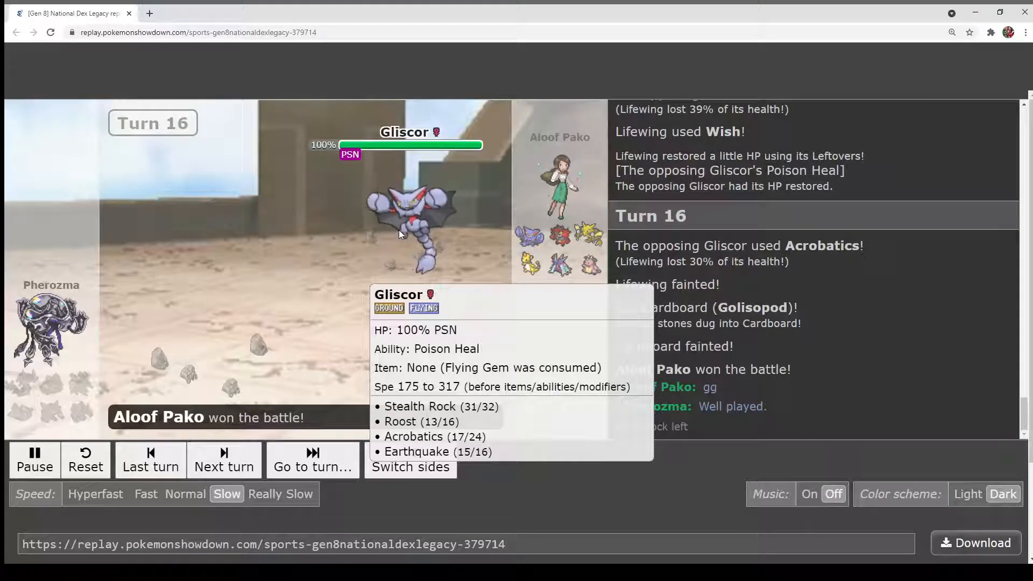
{"action": "mouse_move", "coordinate": [196, 311]}
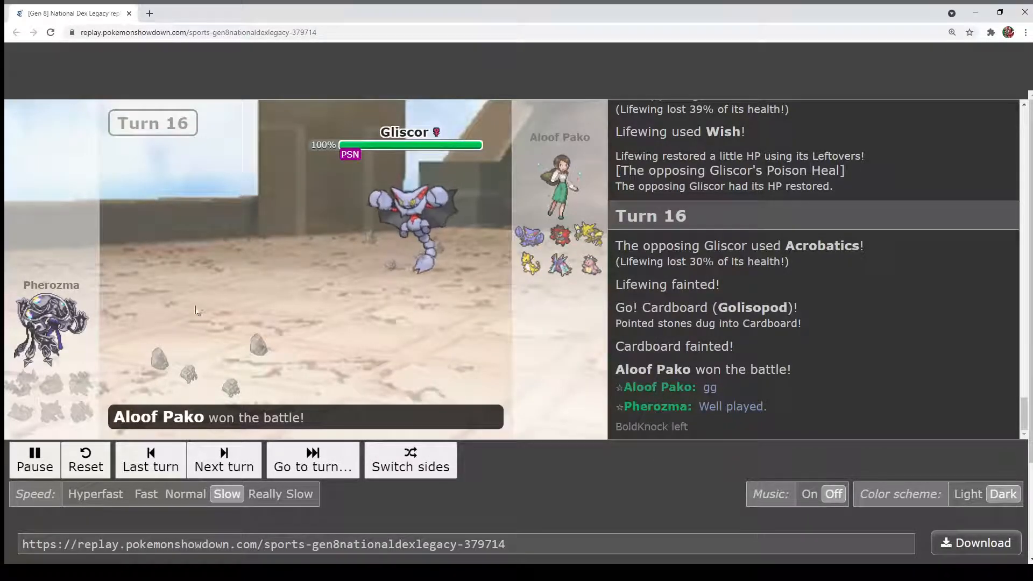